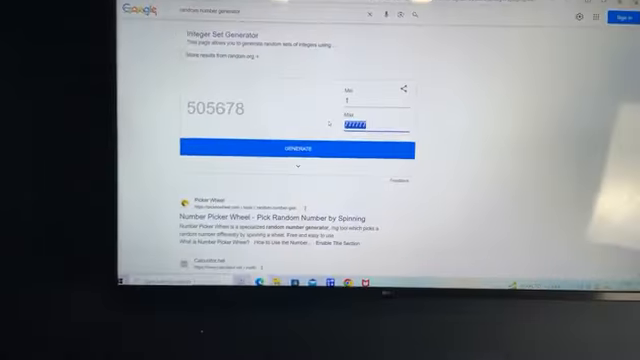
Step: Enter 99 as the new Max value for the random number generator's range
{"action": "type", "text": "99"}
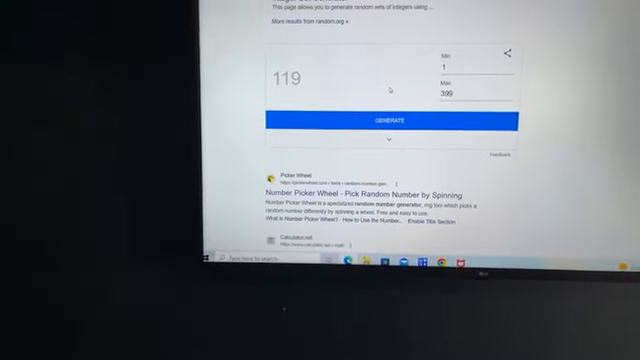
Step: Scroll down the results page around the random number generator
{"action": "scroll", "scroll_direction": "down", "scroll_amount": 3}
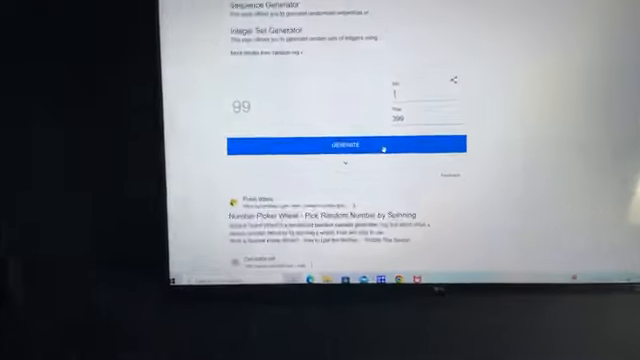
Step: Generate a new winning number, replacing 99 with 342 in the 1-500 range
{"action": "left_click", "coordinate": [350, 144]}
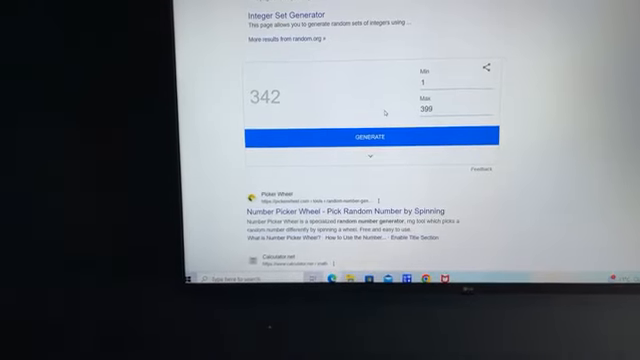
Step: Scroll down the ticket sales list to locate the drawn ticket number 52
{"action": "scroll", "scroll_direction": "down", "scroll_amount": 3}
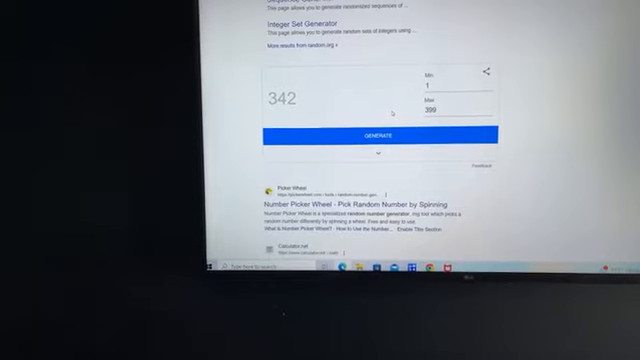
{"action": "scroll", "scroll_direction": "down", "scroll_amount": 3}
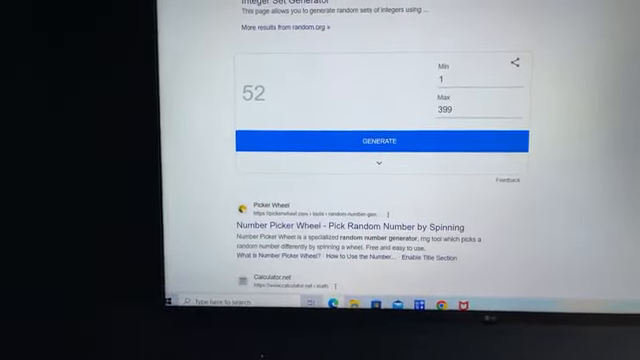
{"action": "scroll", "scroll_direction": "down", "scroll_amount": 3}
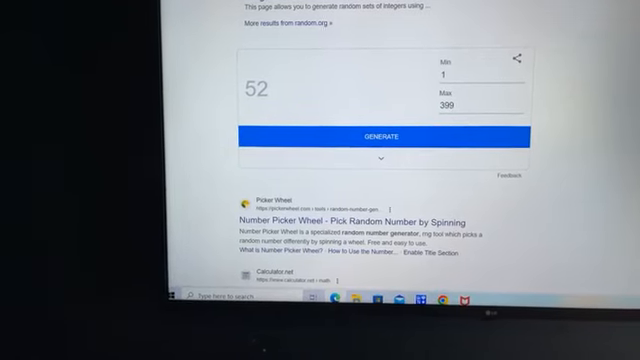
{"action": "scroll", "scroll_direction": "down", "scroll_amount": 3}
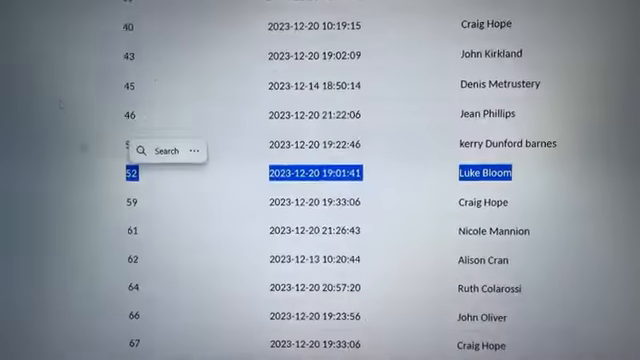
Step: Scroll the entries list toward the winning ticket 52 row
{"action": "scroll", "scroll_direction": "down", "scroll_amount": 3}
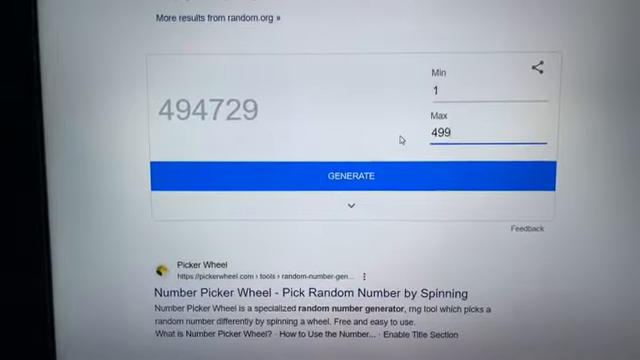
Step: Scroll down the page with the generator range set to 1 through 499
{"action": "scroll", "scroll_direction": "down", "scroll_amount": 3}
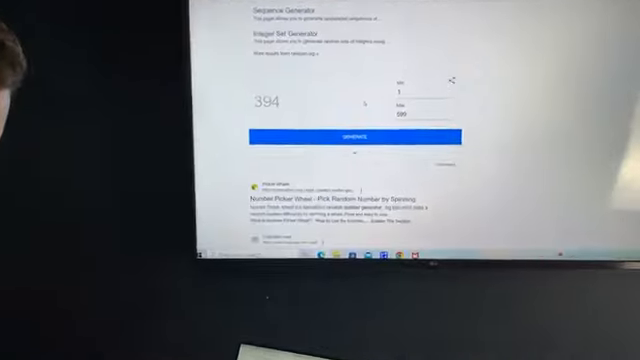
Step: Scroll down the results page after drawing 394 as the next winning number
{"action": "scroll", "scroll_direction": "down", "scroll_amount": 3}
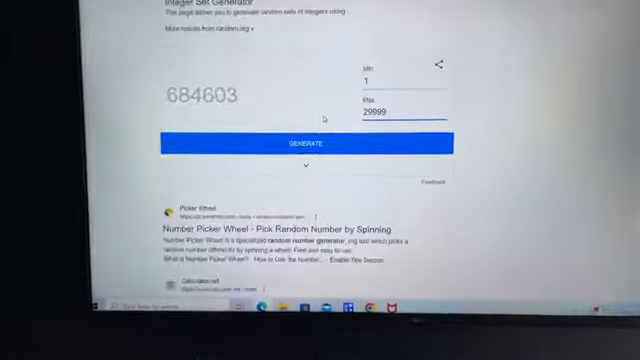
Step: Scroll down the generator page for the next cash prize draw
{"action": "scroll", "scroll_direction": "down", "scroll_amount": 3}
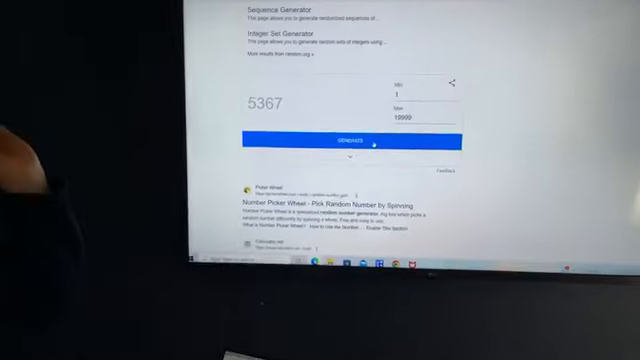
Step: Generate the next random winning ticket number, producing 5367
{"action": "left_click", "coordinate": [352, 138]}
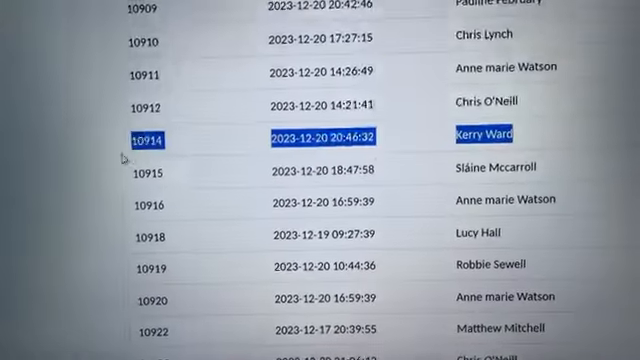
Step: Scroll the competition entries list toward winning entry 10914
{"action": "scroll", "scroll_direction": "down", "scroll_amount": 3}
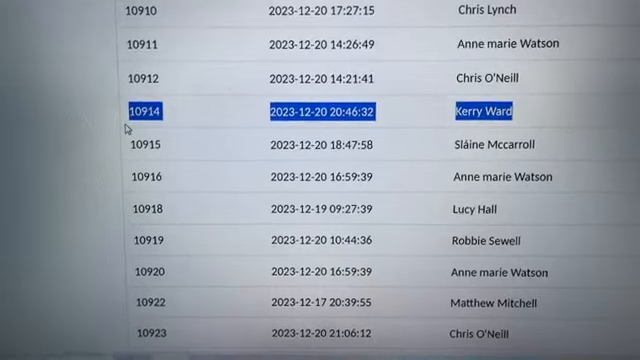